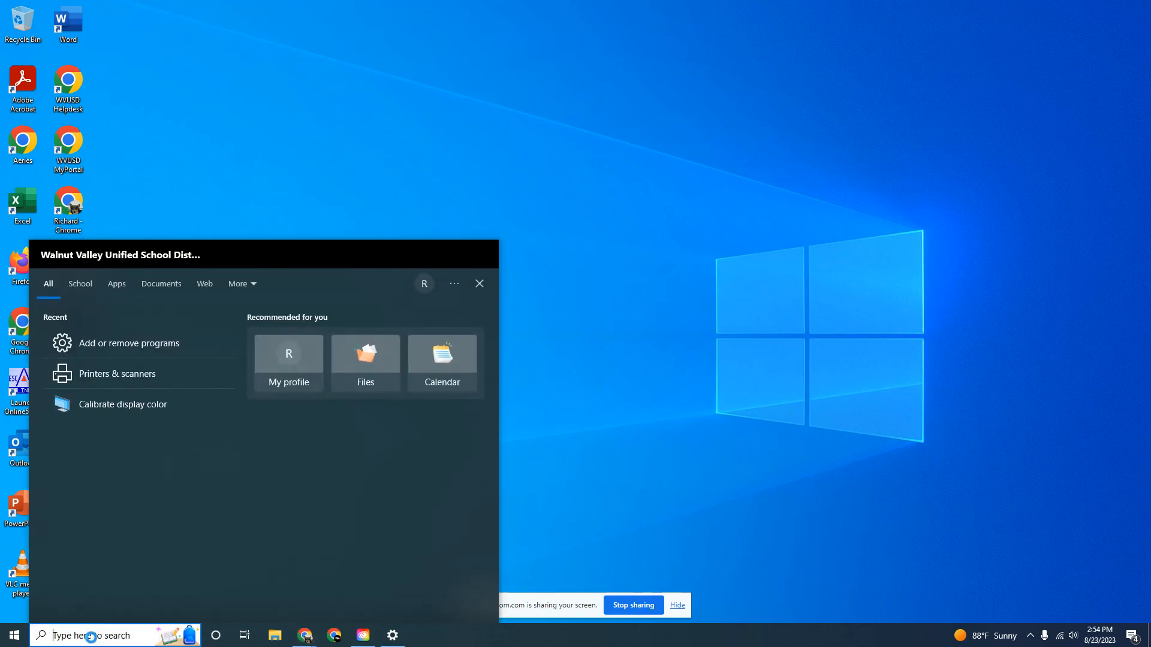
Step: Search Windows for "remove programs" to find the Add or remove programs settings page
type("remove programs")
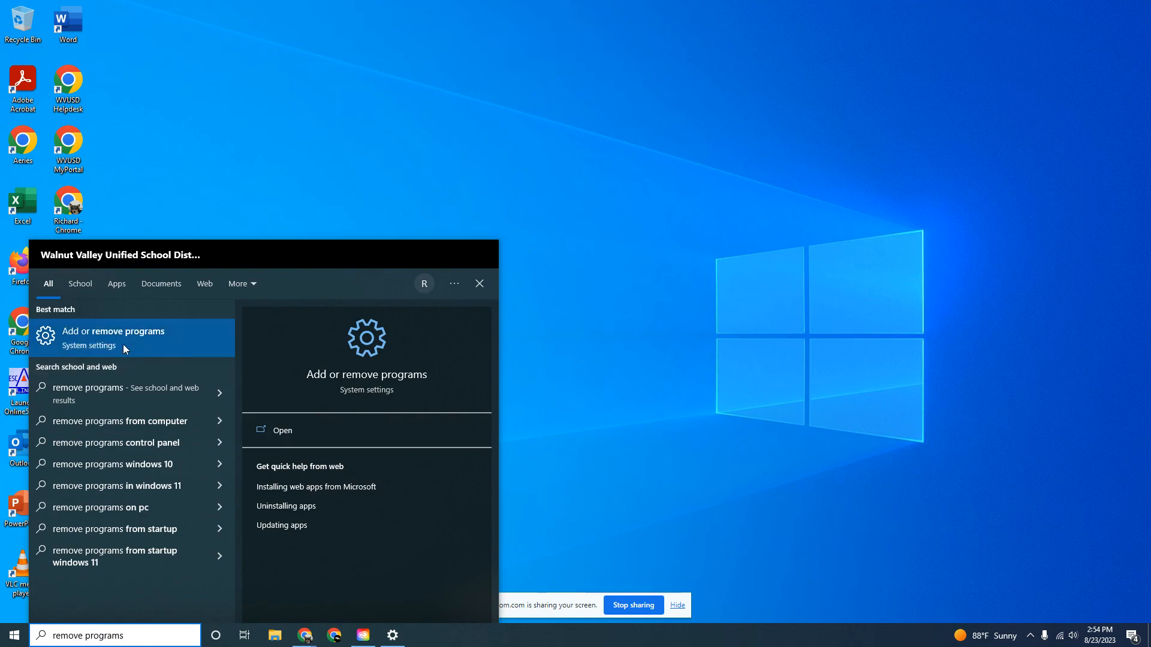
Step: Open Add or remove programs to show the Apps & features list of 72 installed apps
left_click(114, 336)
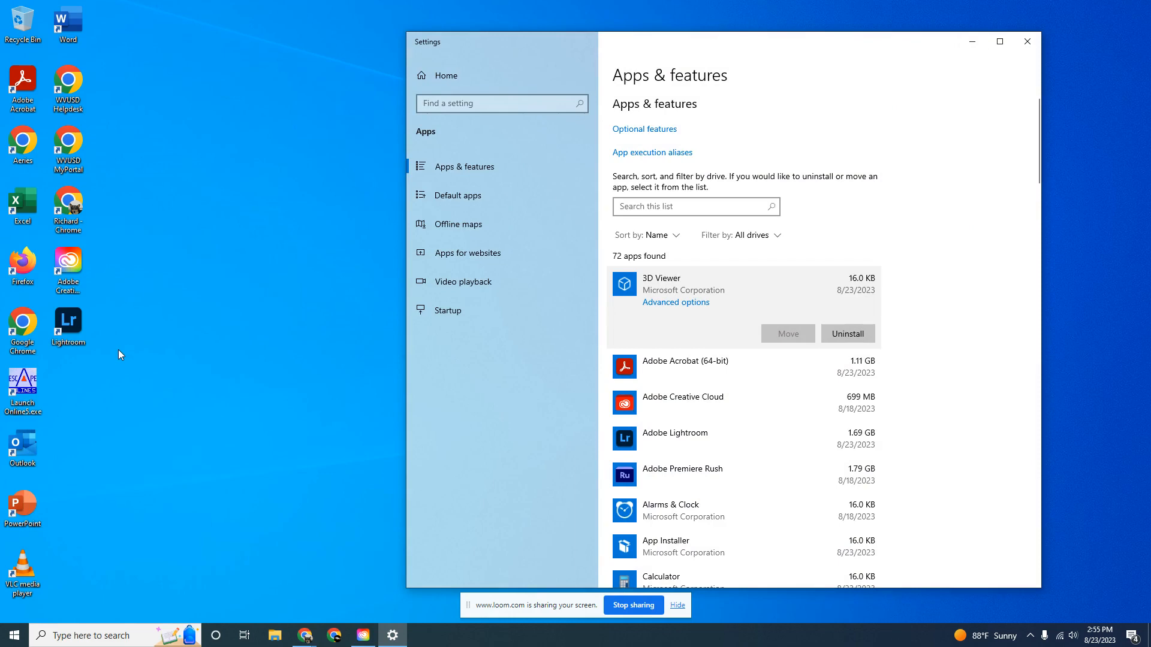
mouse_move(764, 58)
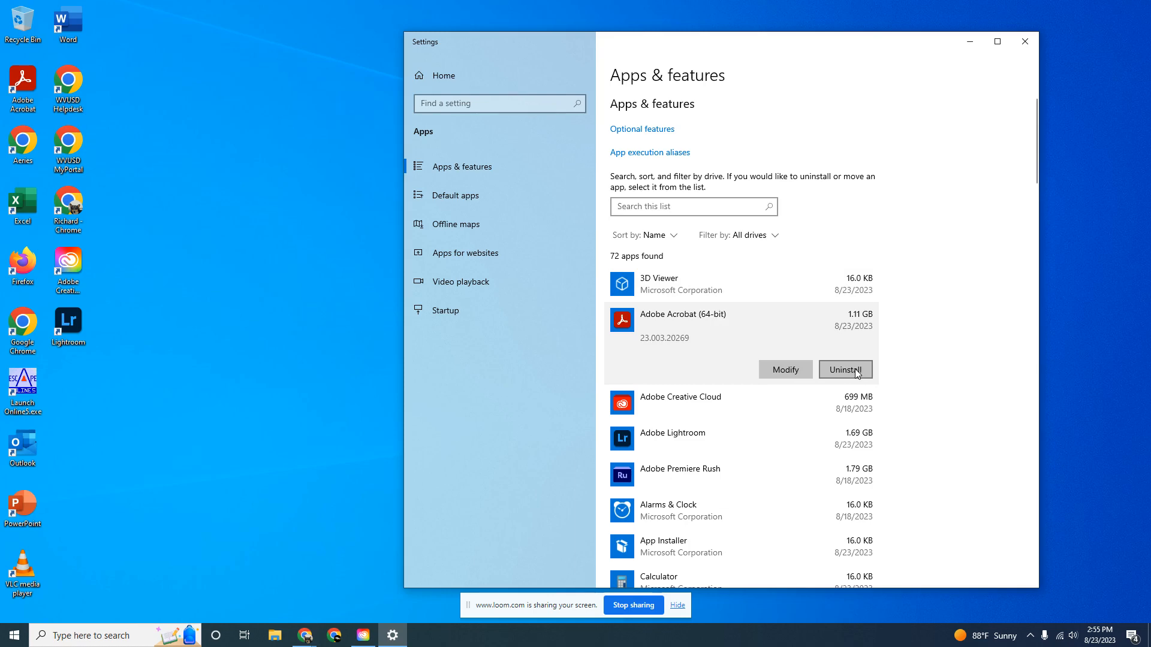
mouse_move(782, 341)
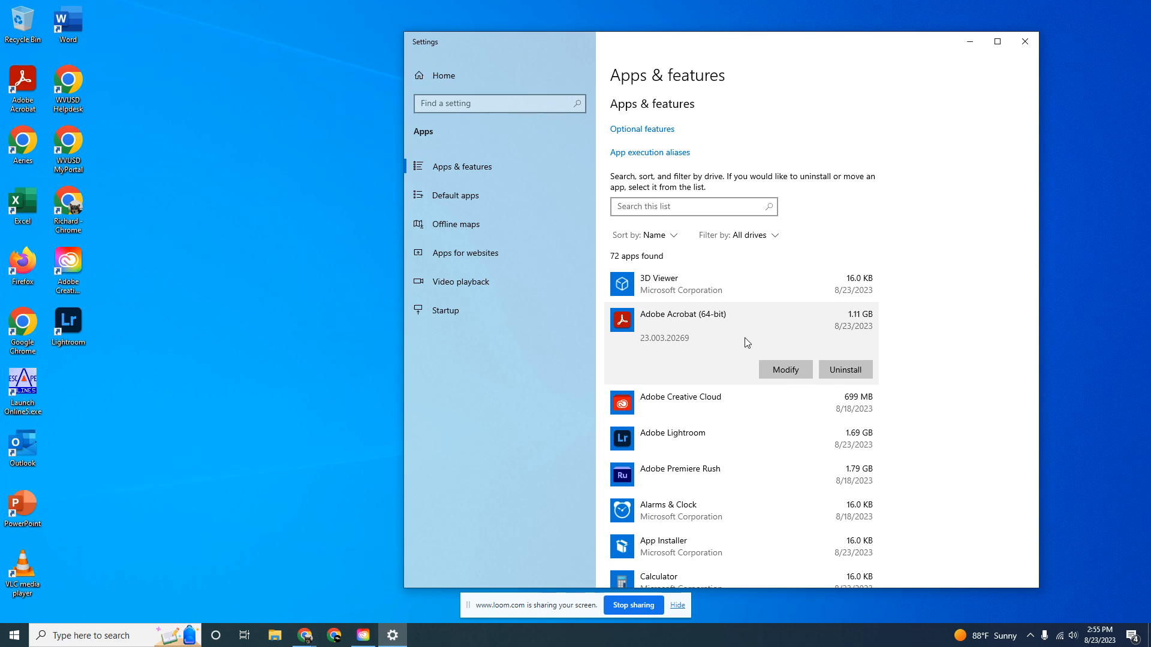
mouse_move(179, 290)
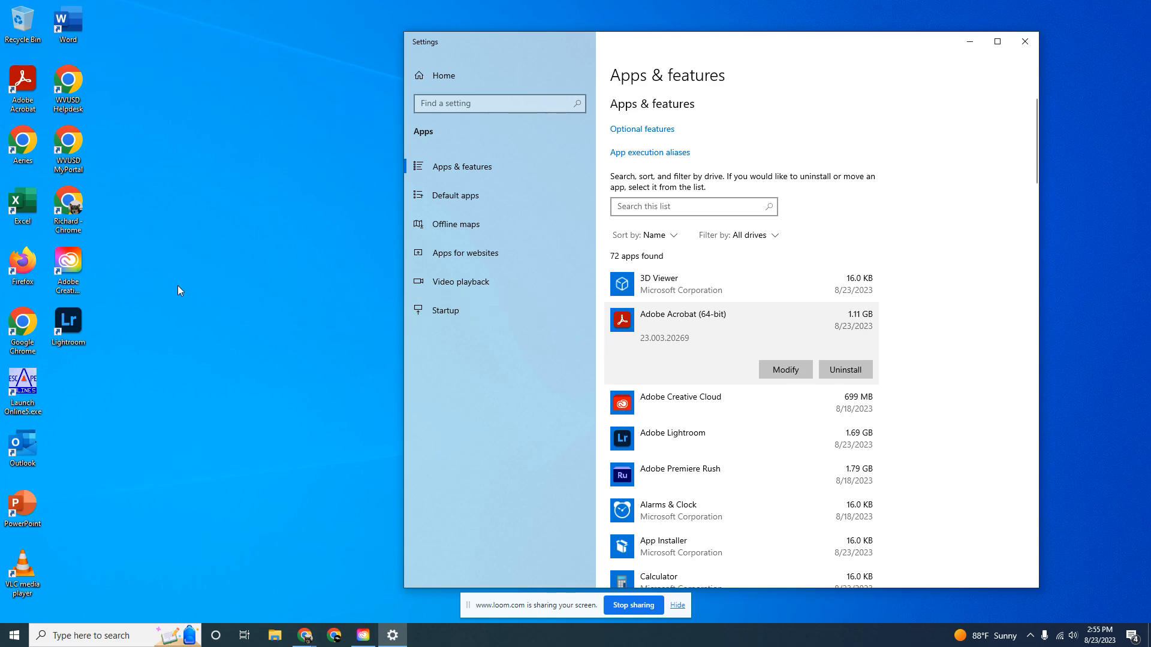
Step: Close Settings and launch Adobe Creative Cloud Desktop from the taskbar
left_click(1024, 42)
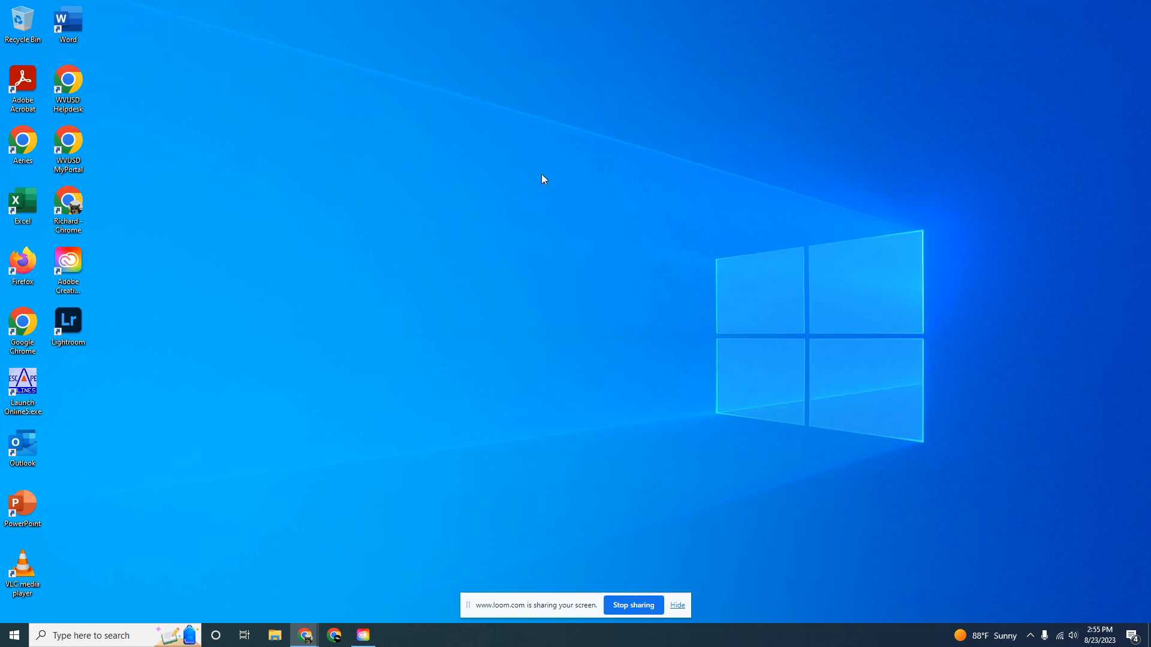
mouse_move(131, 278)
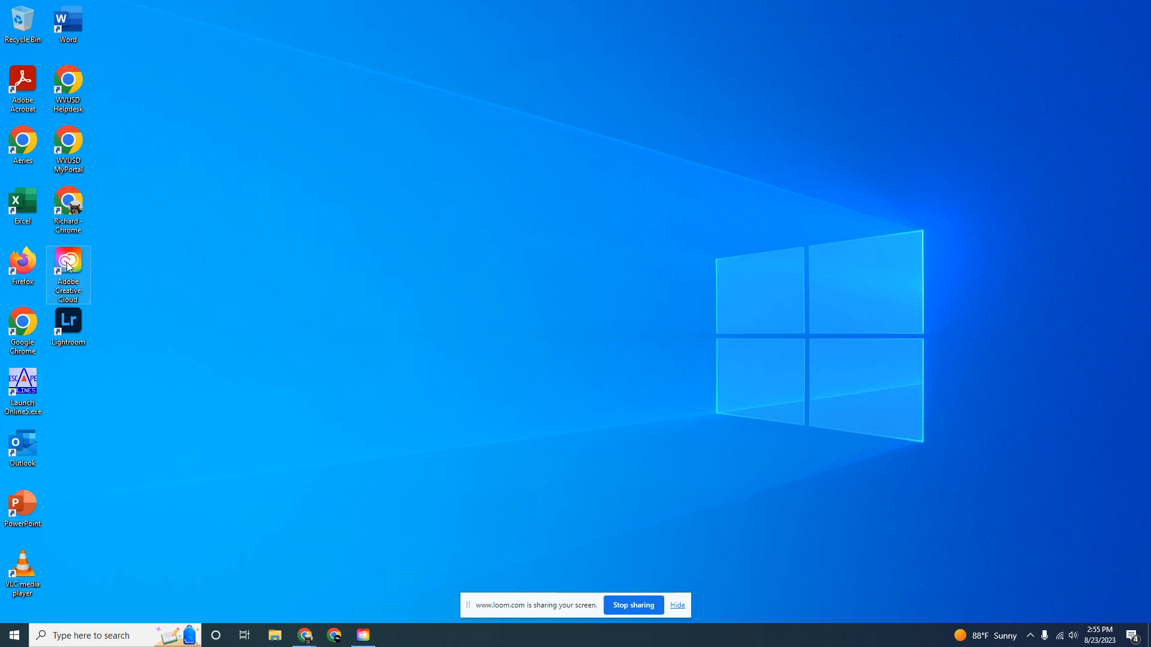
mouse_move(96, 289)
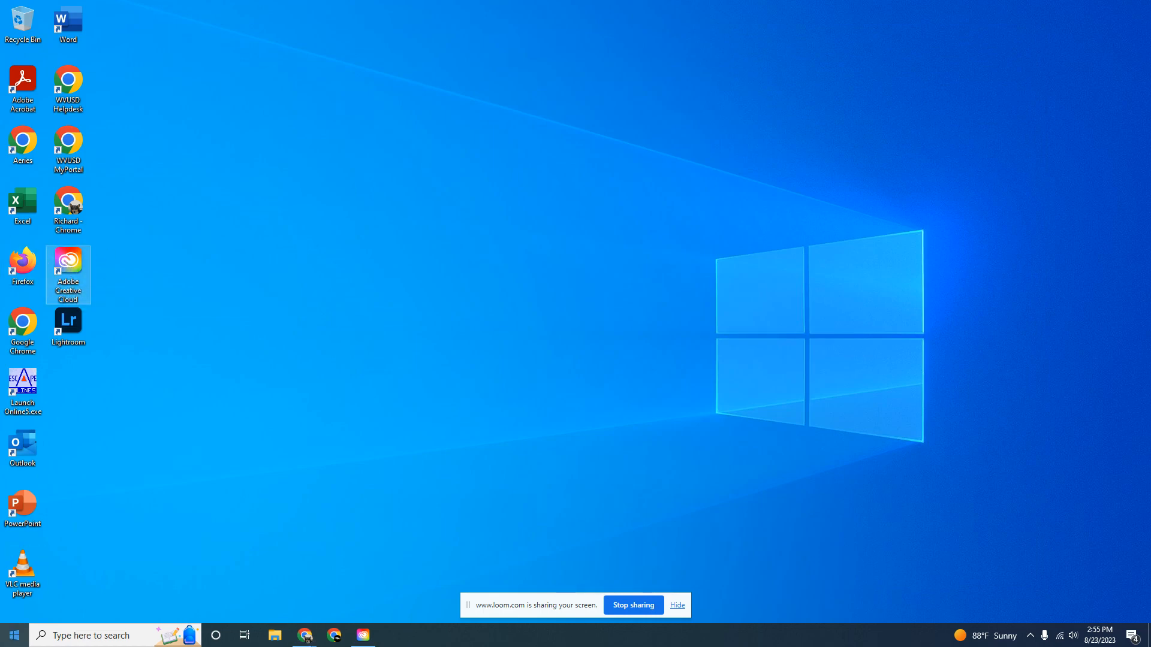
left_click(11, 635)
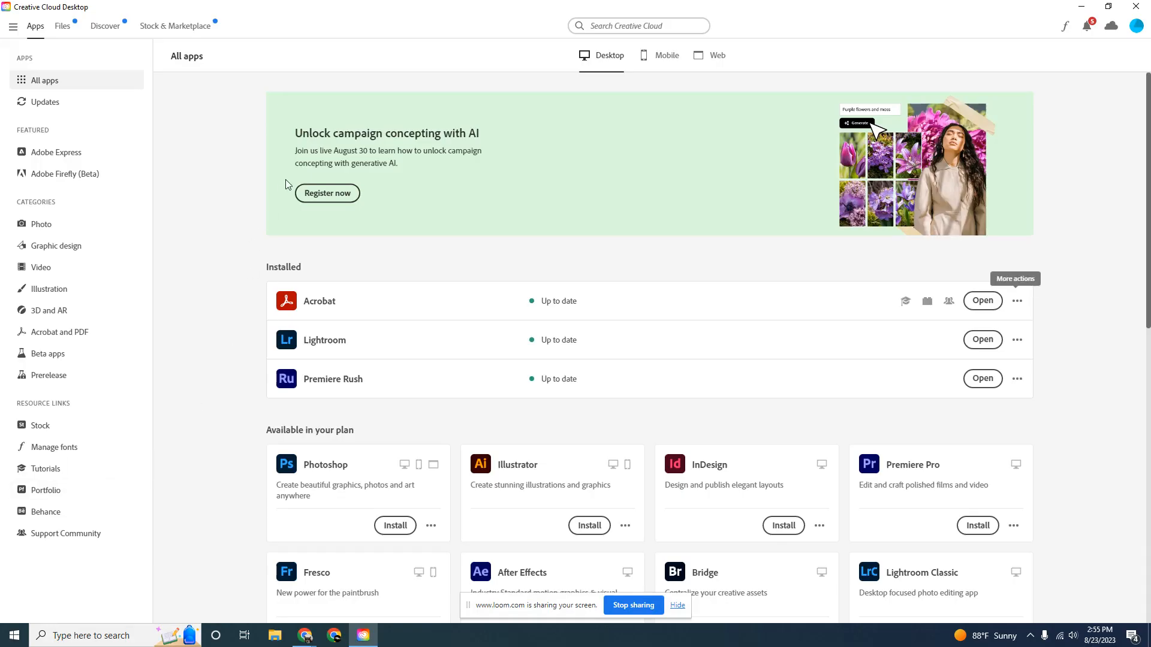
mouse_move(307, 154)
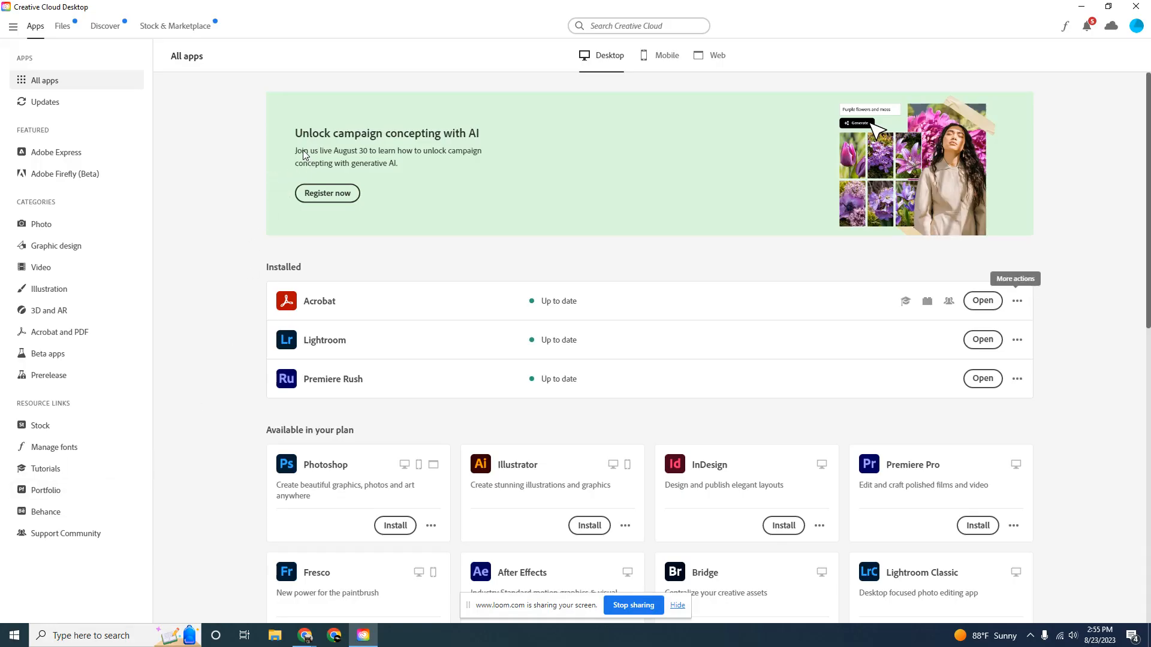
Step: Scroll the All apps list to see more plan apps like Photoshop, Illustrator and Premiere Pro
scroll("down", 3)
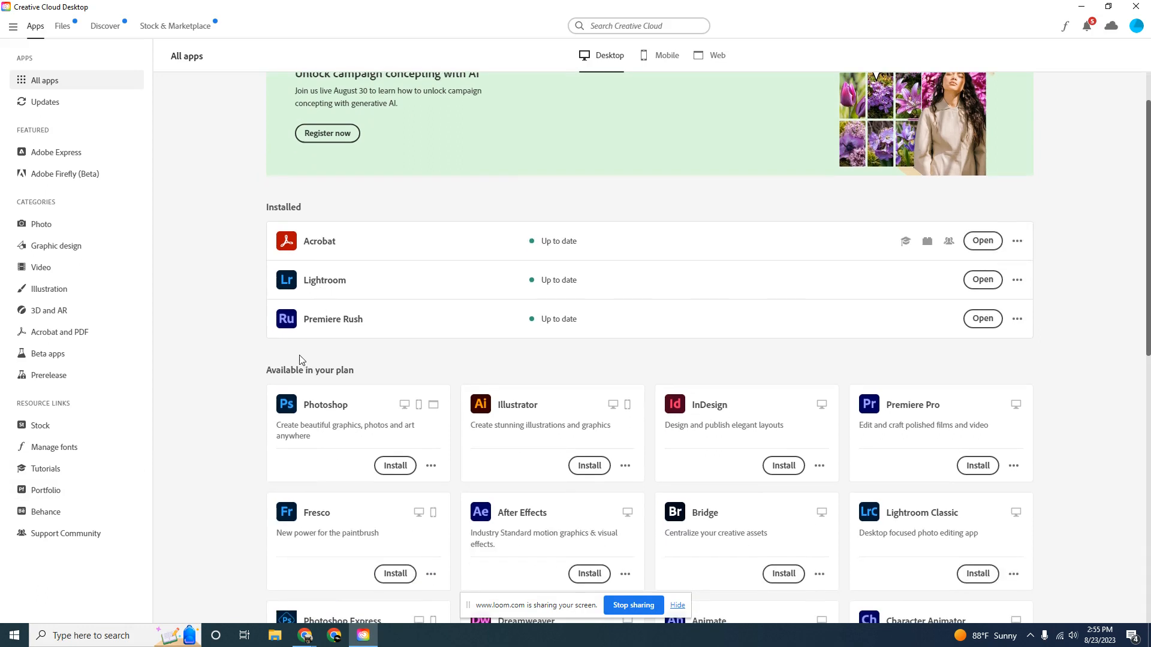
mouse_move(395, 376)
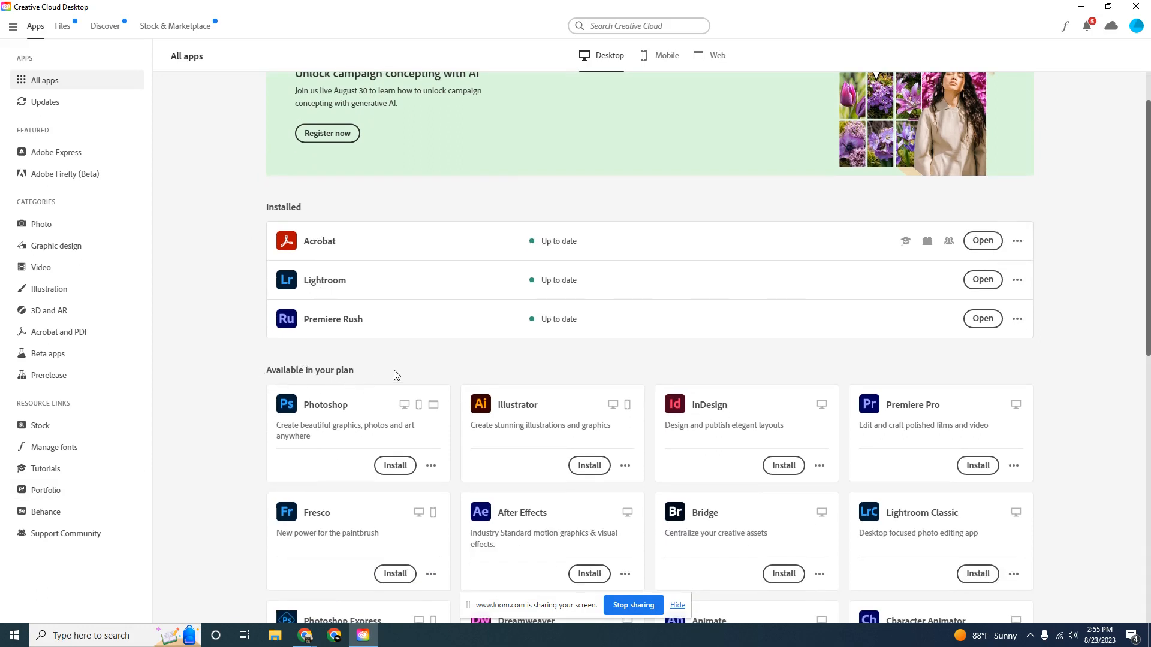
mouse_move(704, 434)
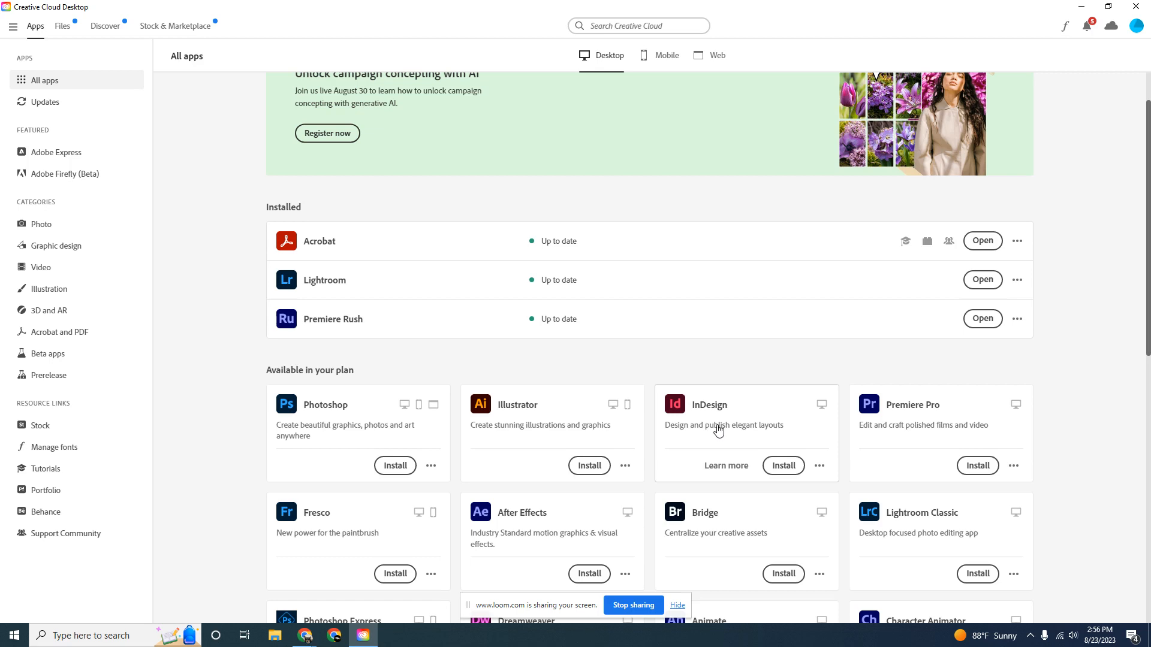
mouse_move(726, 419)
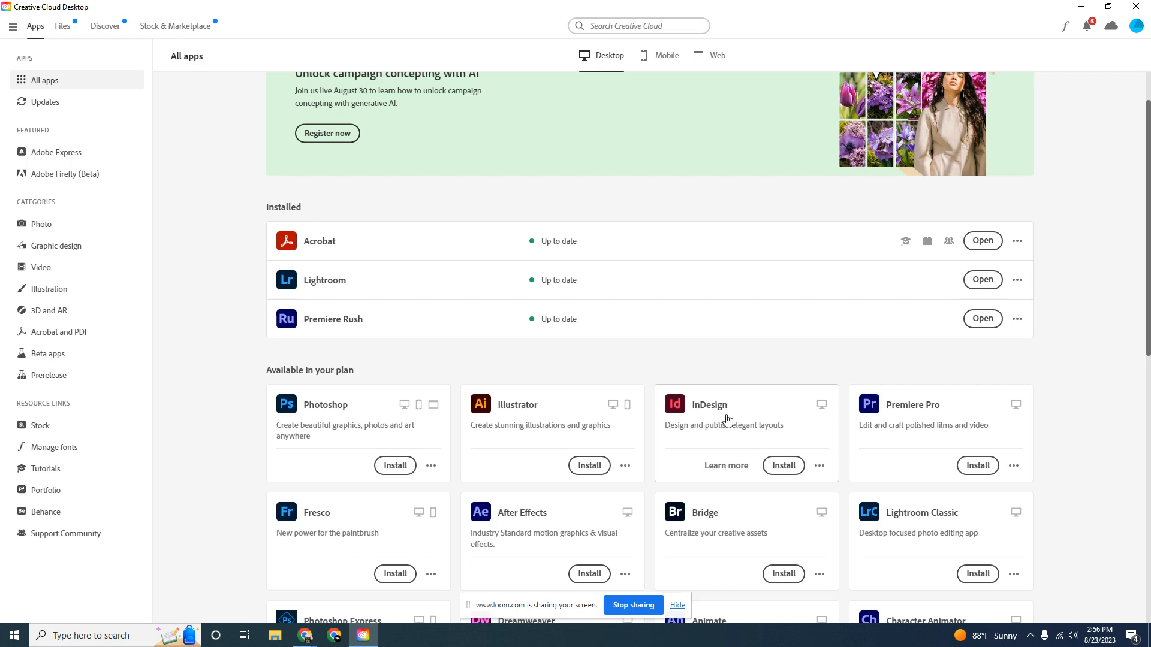
mouse_move(407, 414)
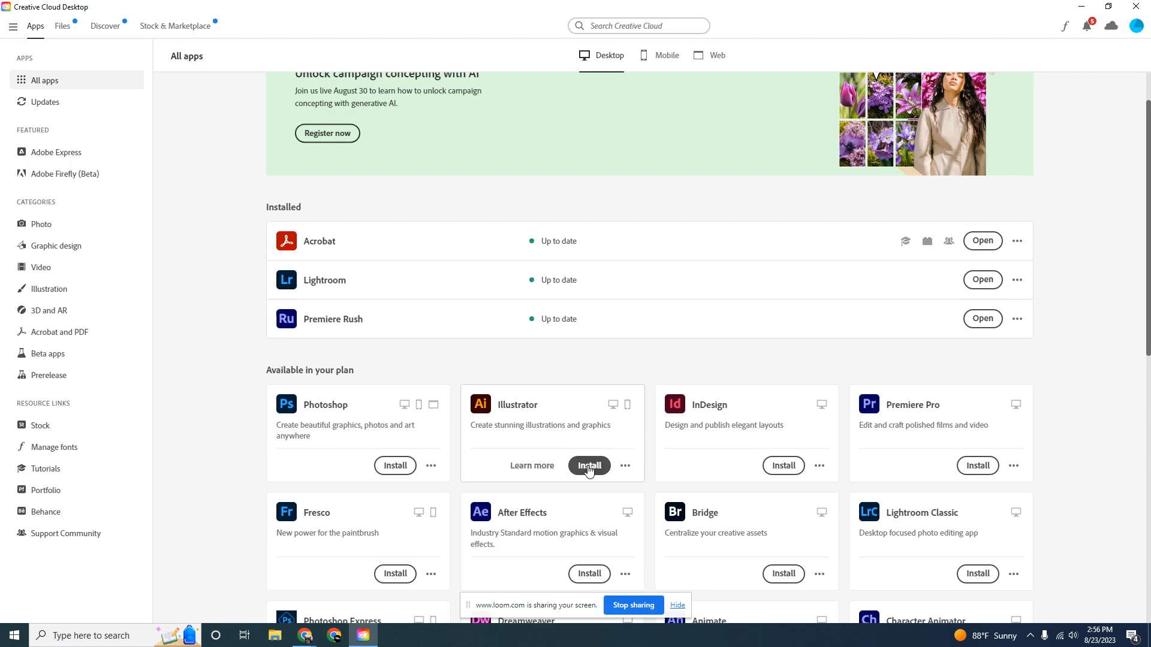
mouse_move(576, 379)
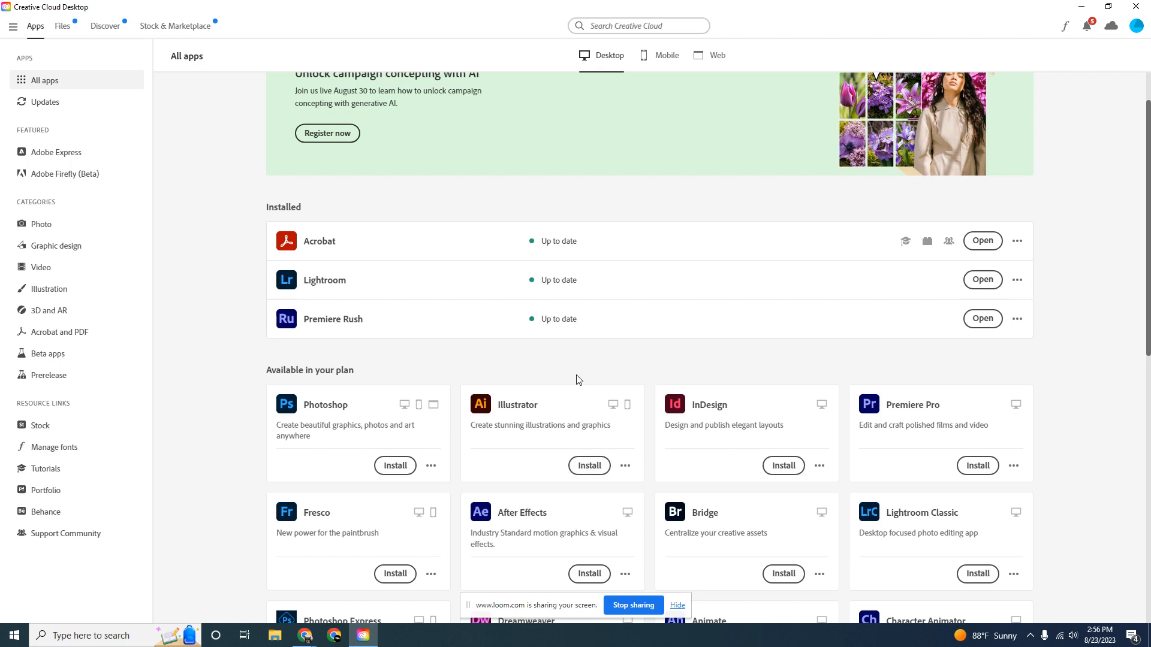
mouse_move(326, 222)
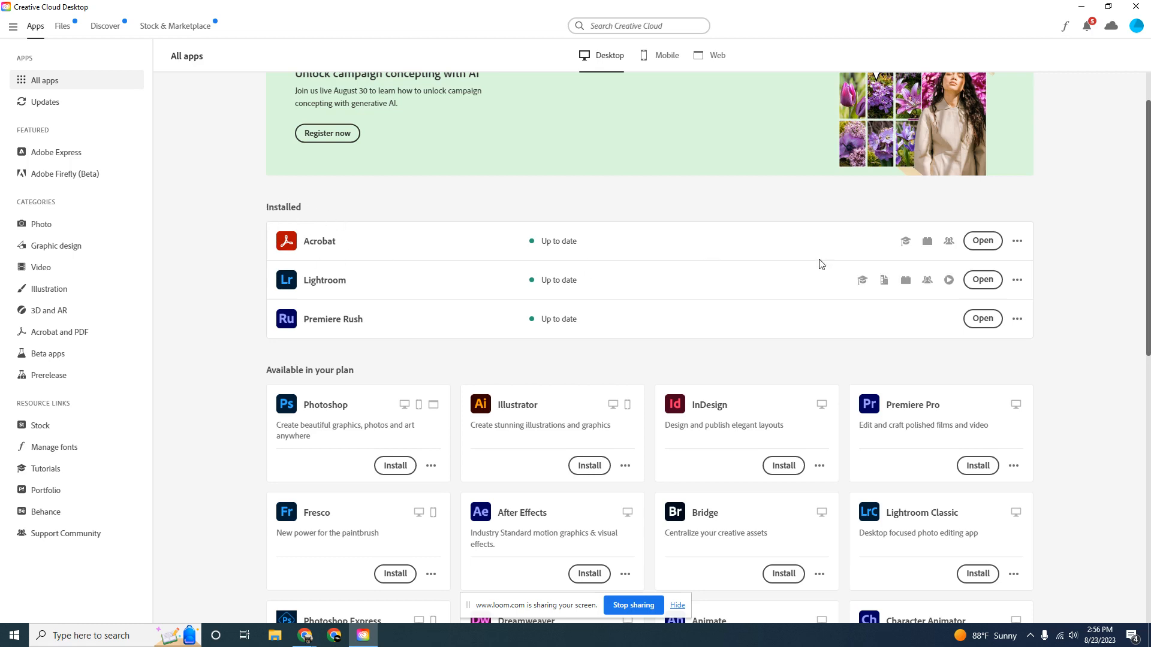
mouse_move(982, 241)
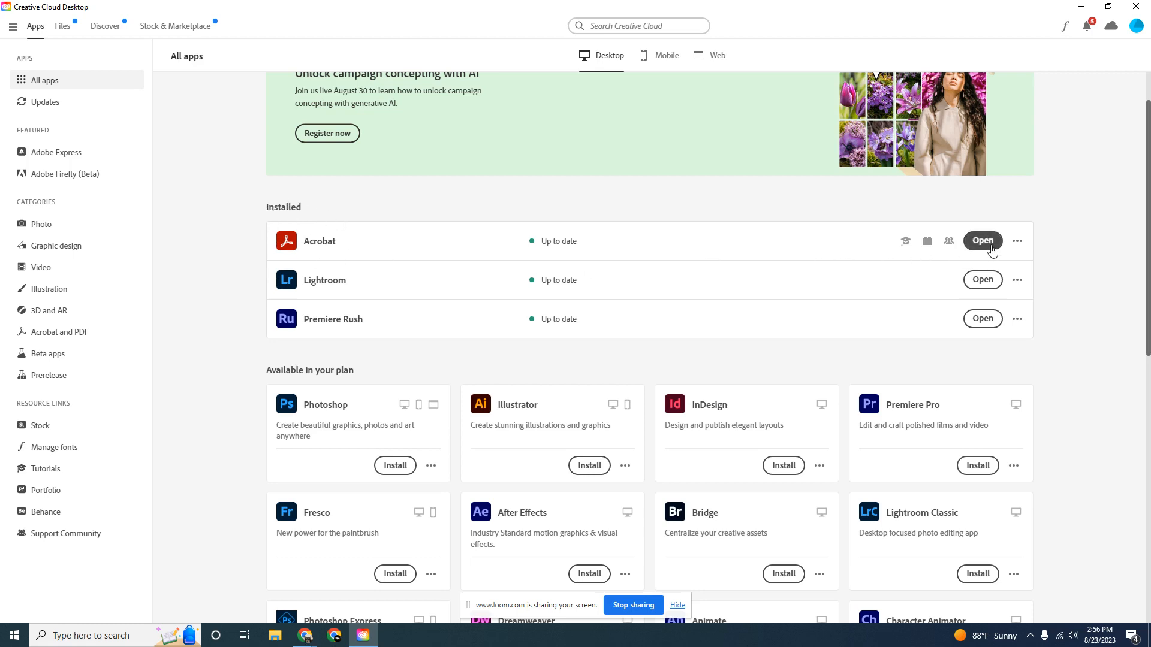